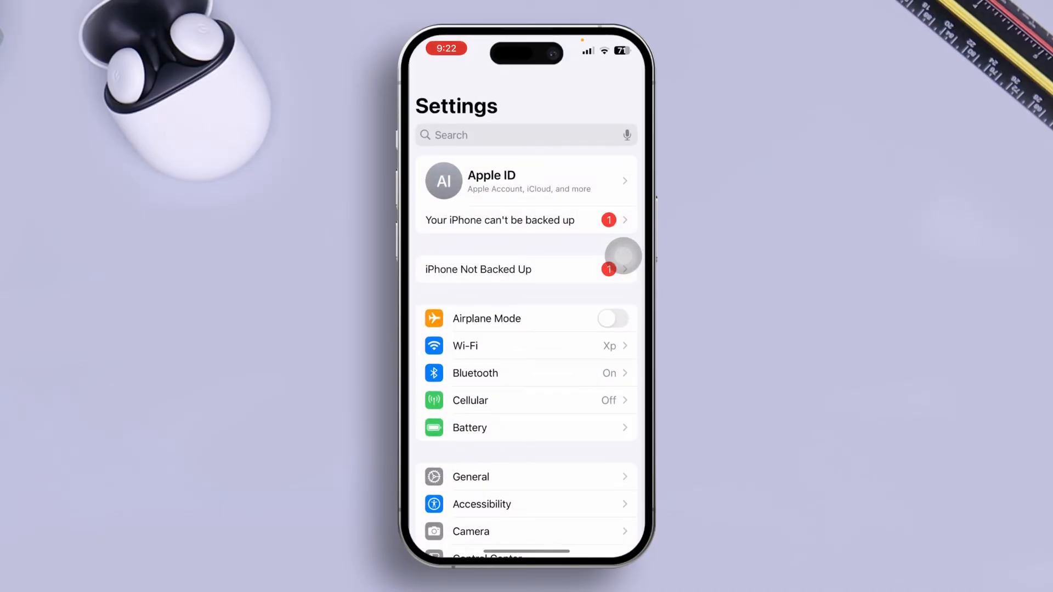
# - Switch Location Services off under Privacy & Security and review the per-app list down to Weather
pyautogui.scroll(-3)
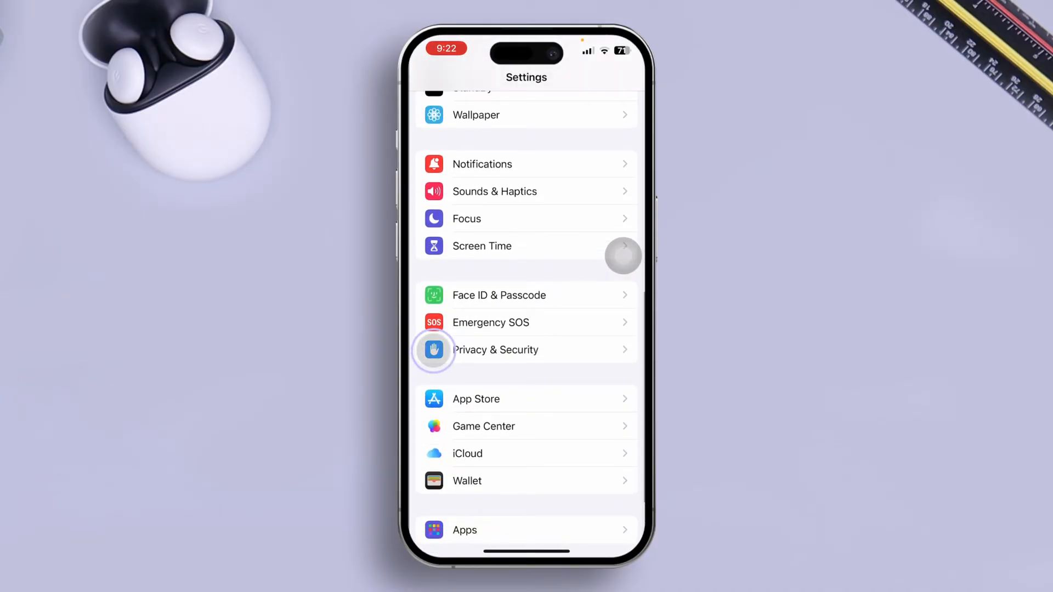
pyautogui.click(495, 350)
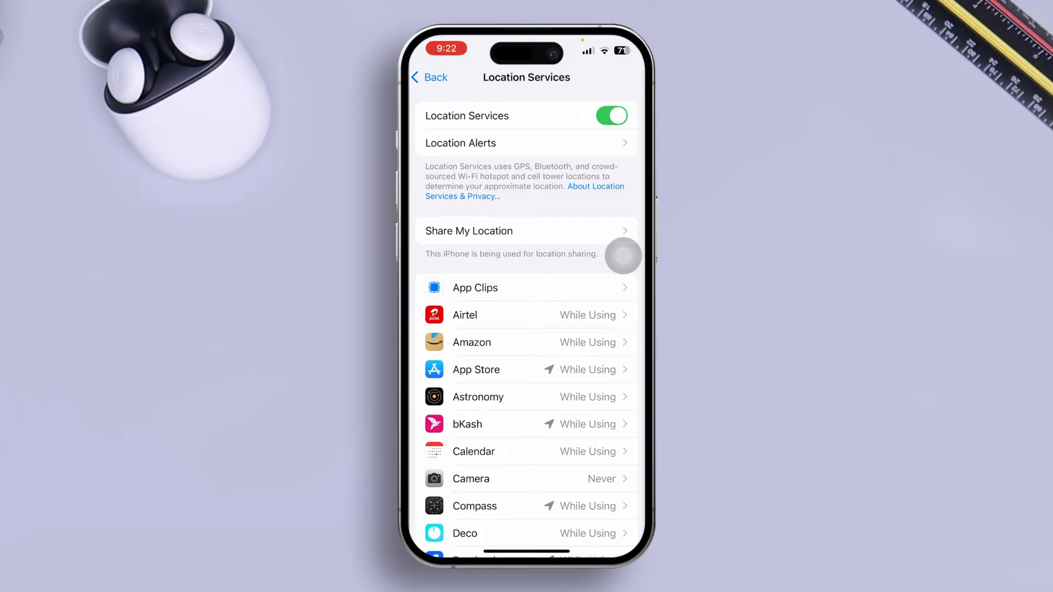
pyautogui.click(610, 115)
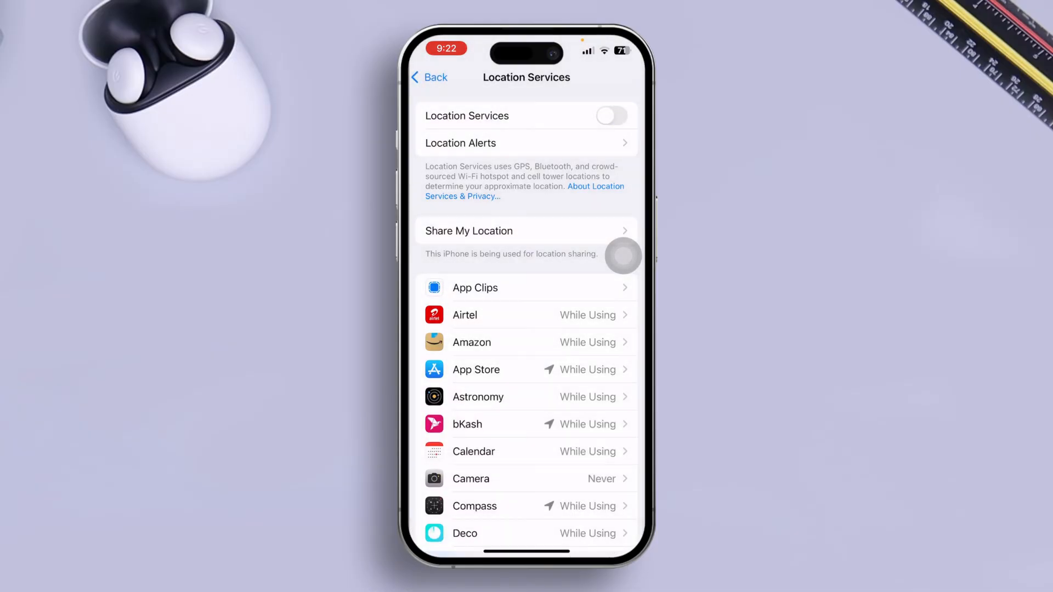
pyautogui.scroll(-3)
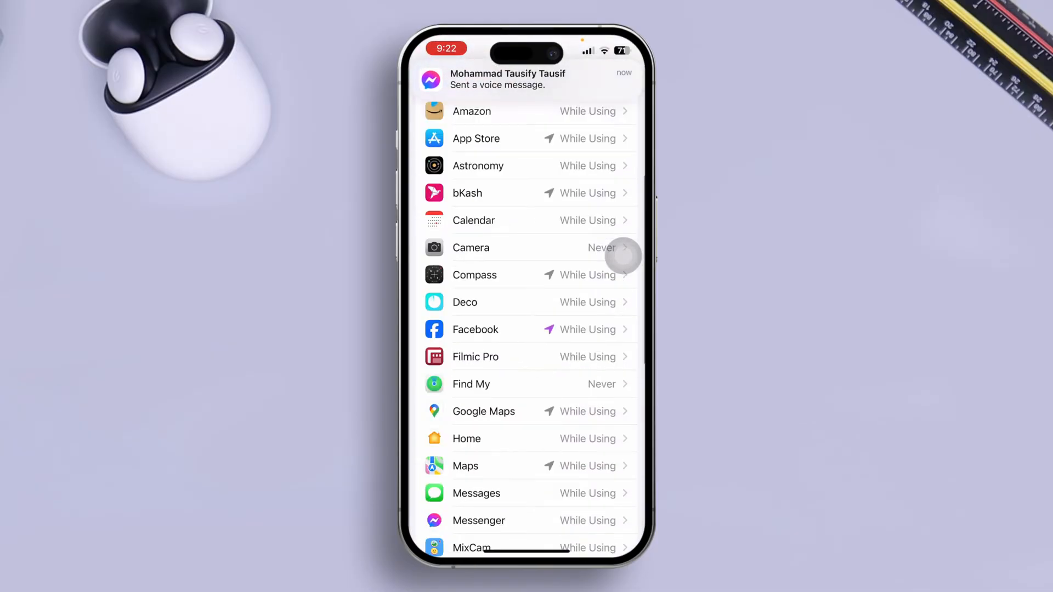
pyautogui.scroll(-3)
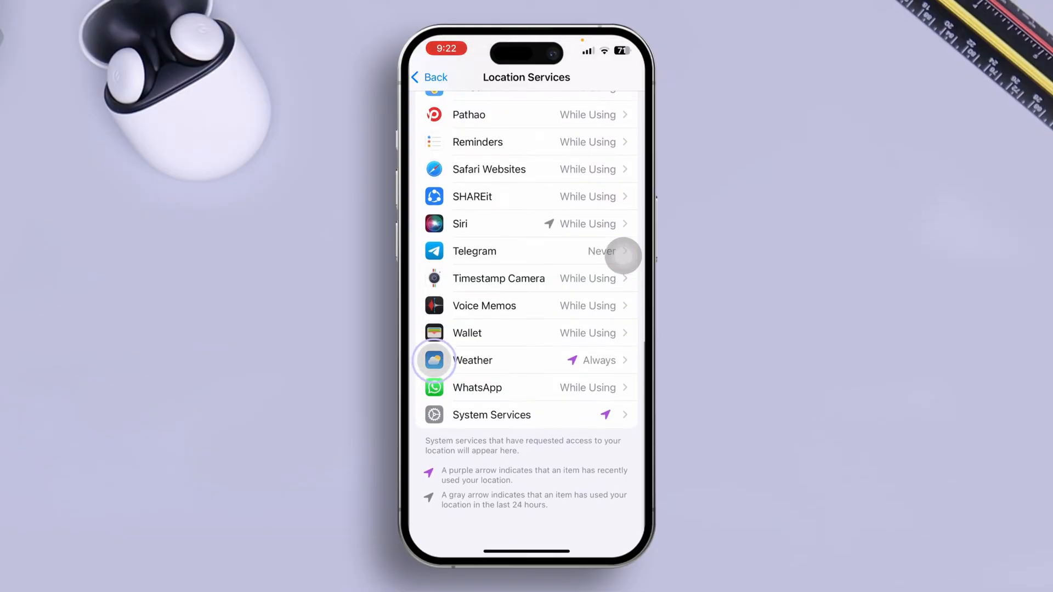
# - Set Weather's location access to Always with Precise Location on
pyautogui.click(503, 360)
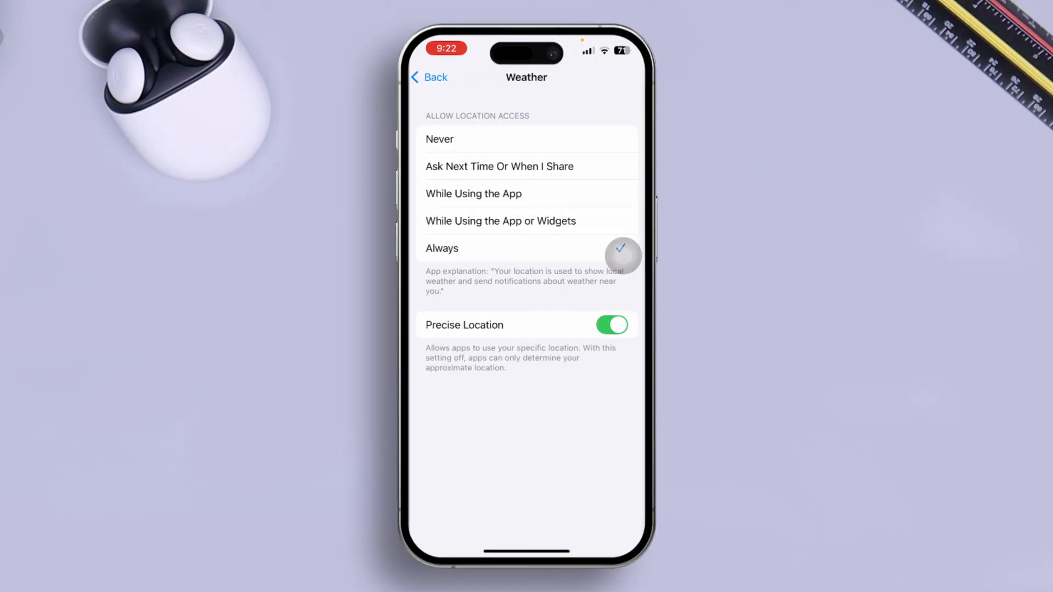
pyautogui.click(440, 249)
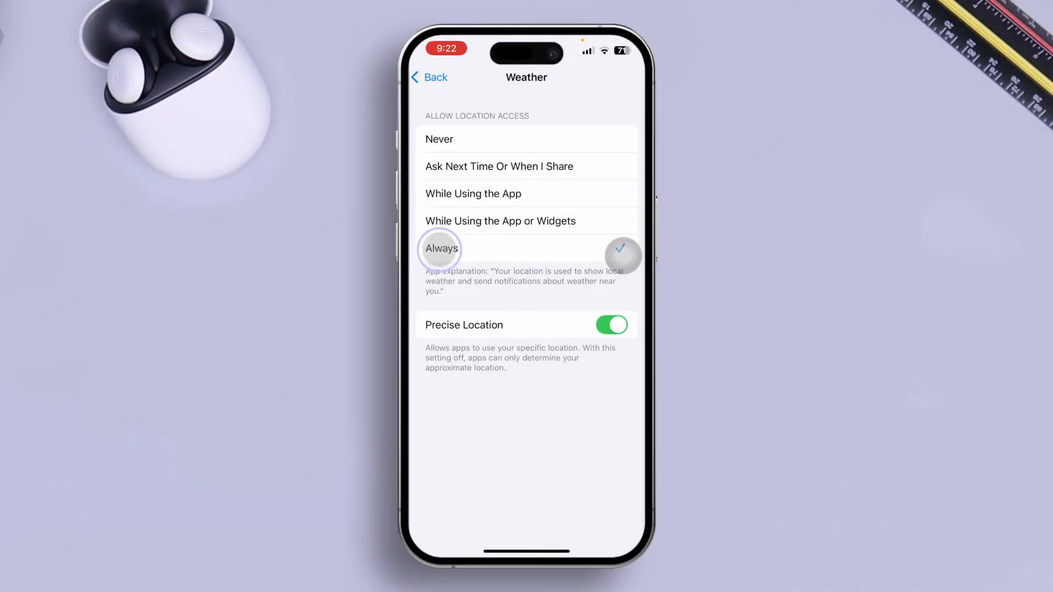
pyautogui.click(441, 248)
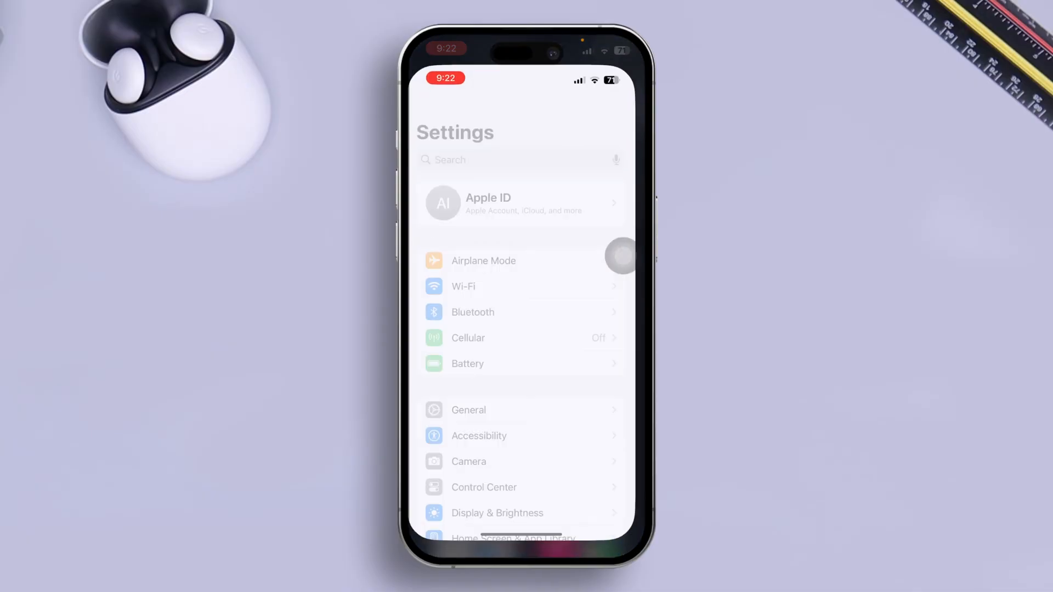
# - Under Screen Time restrictions, set Location Services to Allow Changes, then turn restrictions back off
pyautogui.scroll(-3)
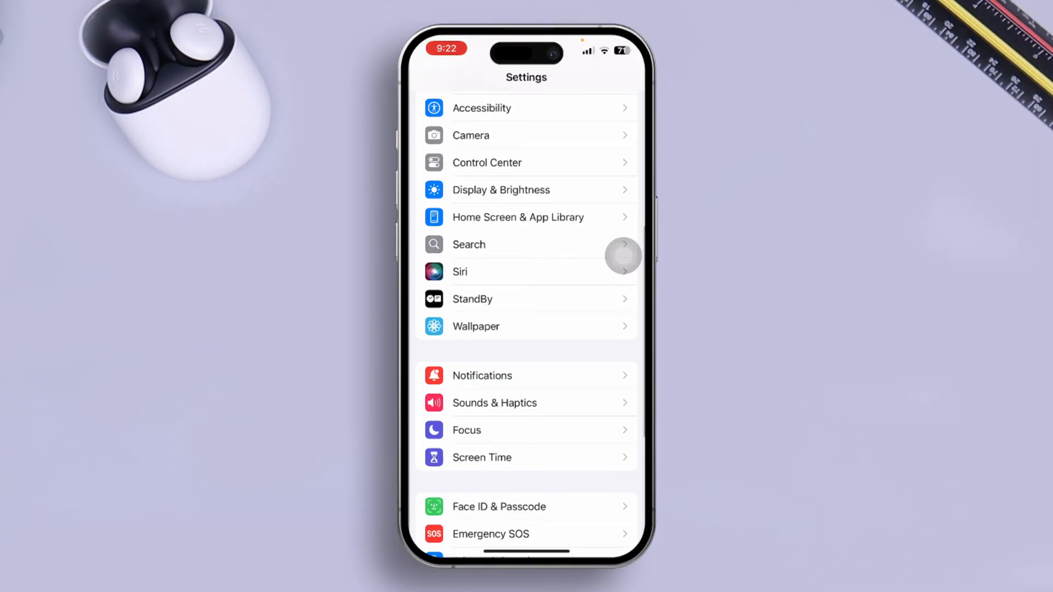
pyautogui.click(481, 457)
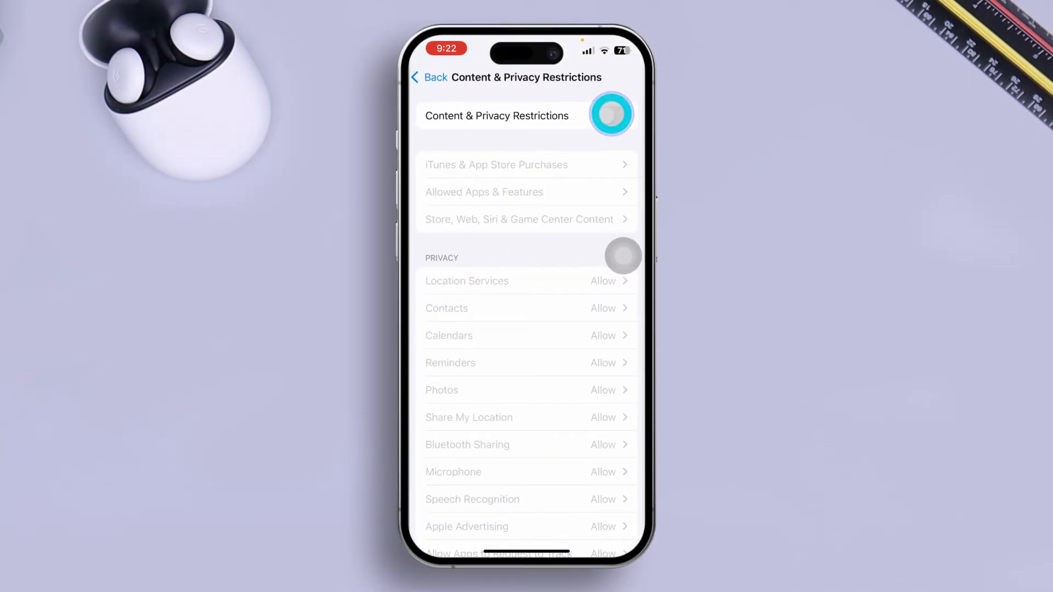
pyautogui.click(611, 115)
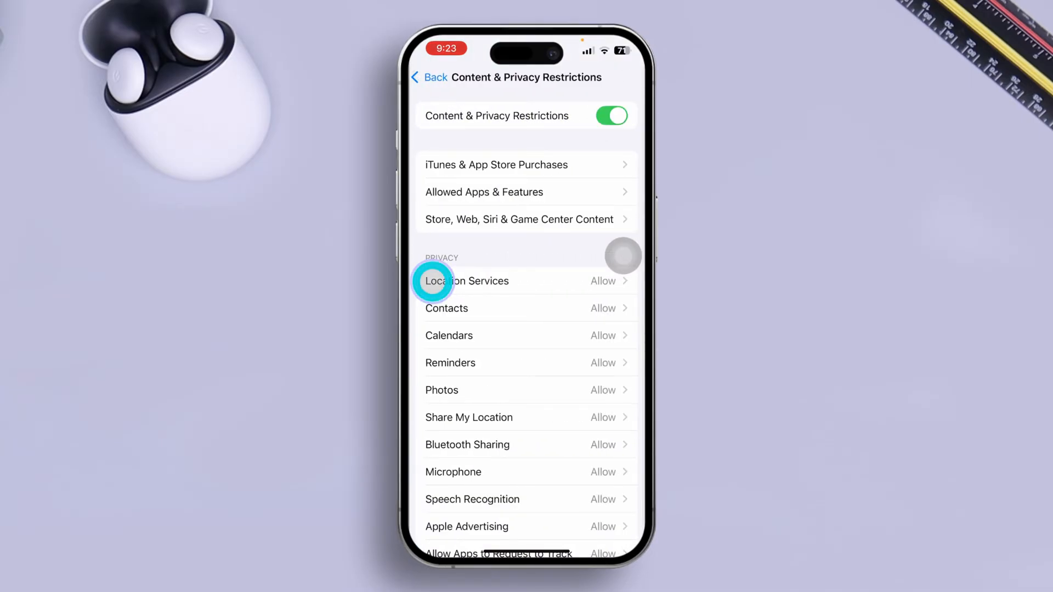
pyautogui.click(466, 281)
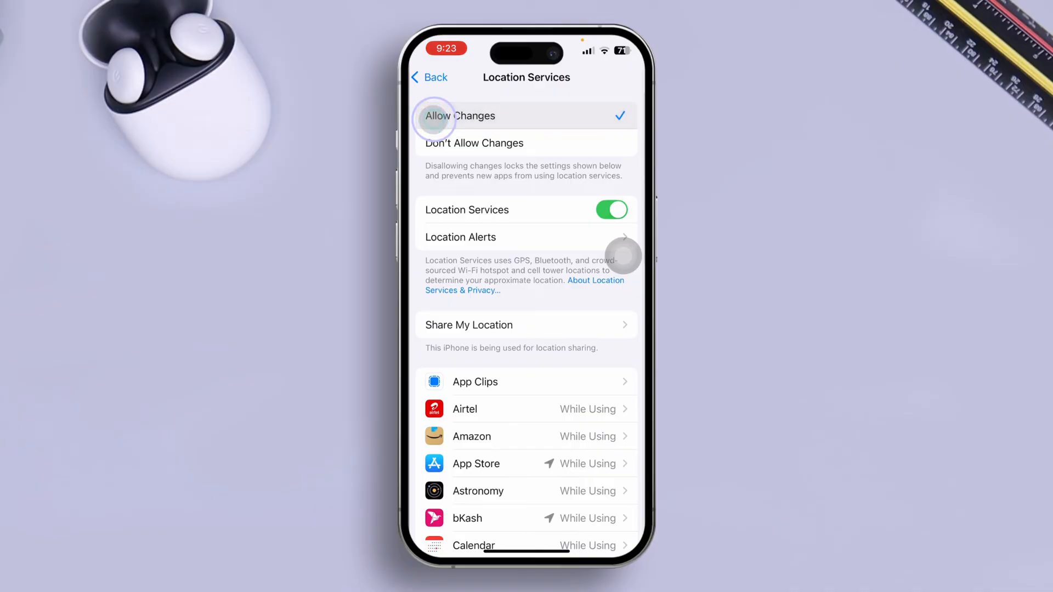
pyautogui.click(430, 77)
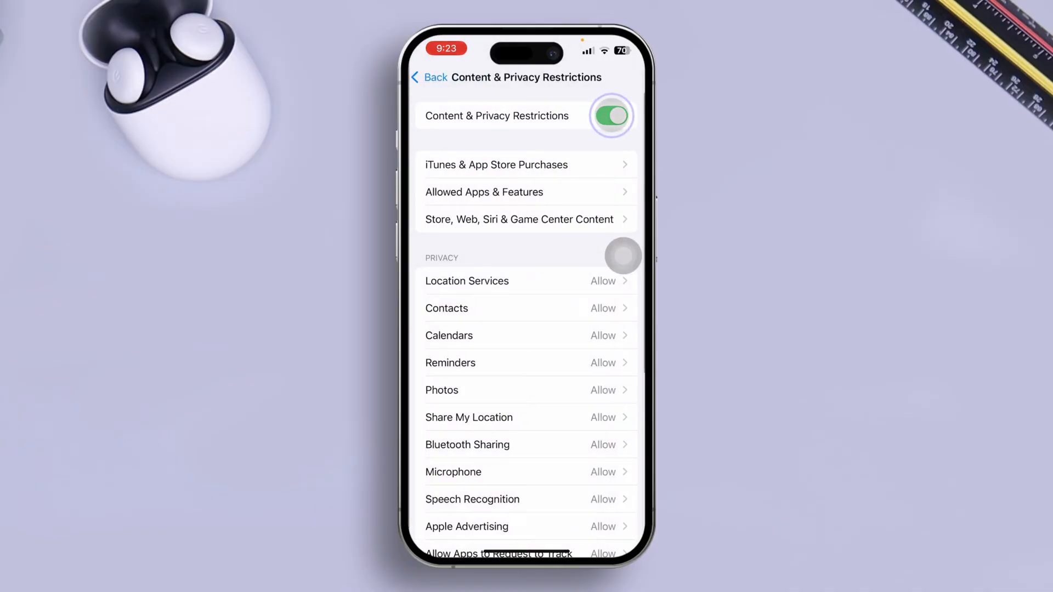
pyautogui.click(611, 115)
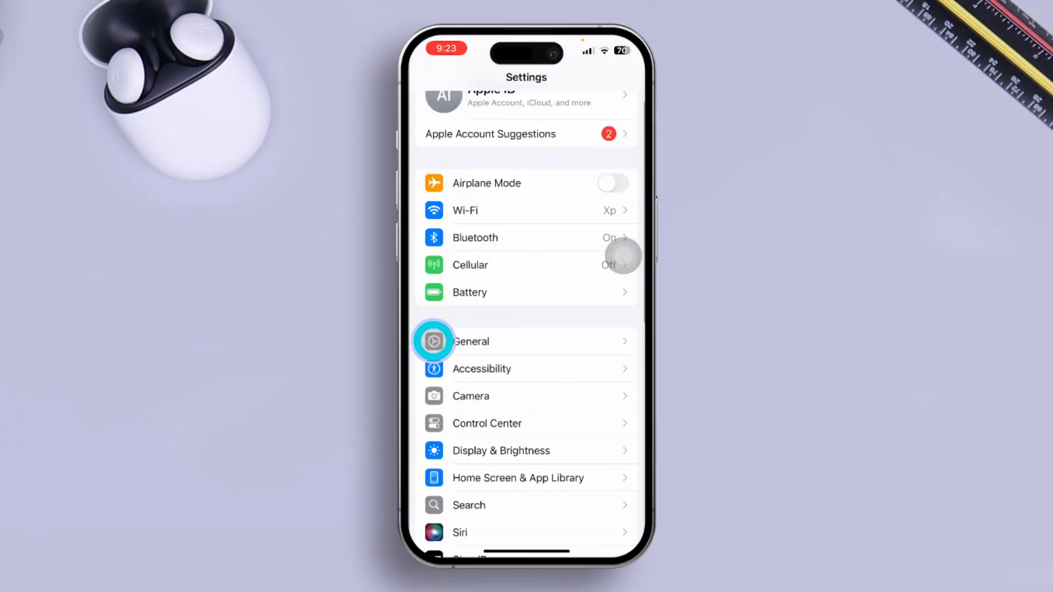
# - Search the full iPhone Storage app list for 'Wea' to find Weather
pyautogui.click(471, 341)
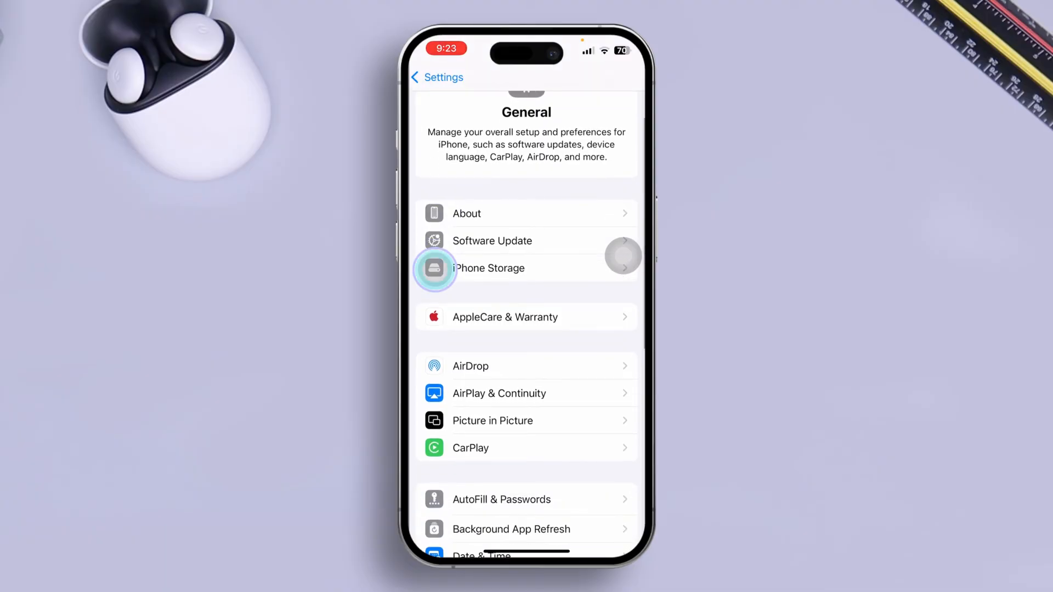
pyautogui.click(489, 268)
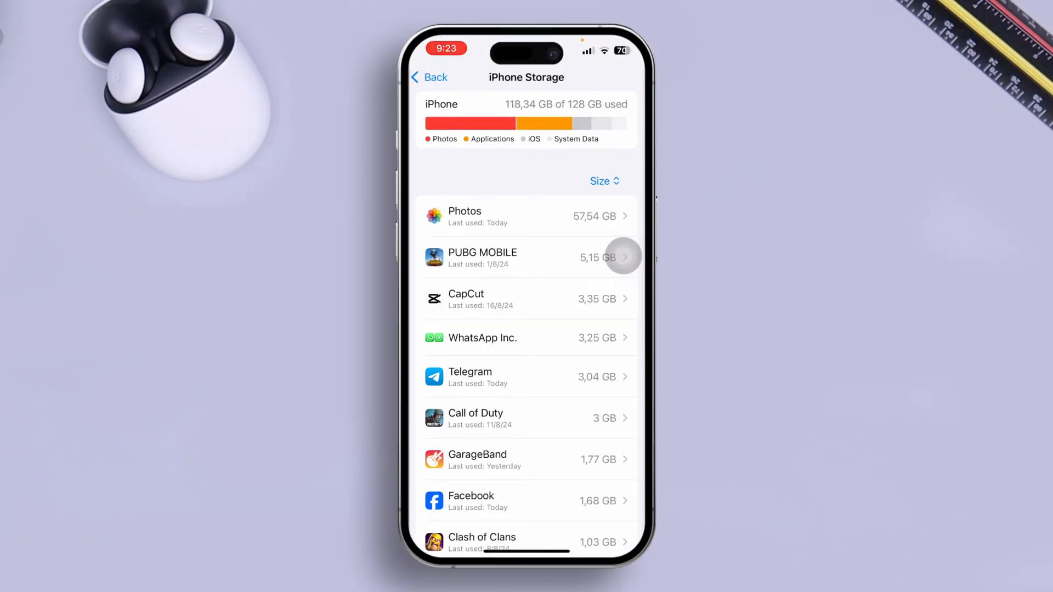
pyautogui.scroll(-3)
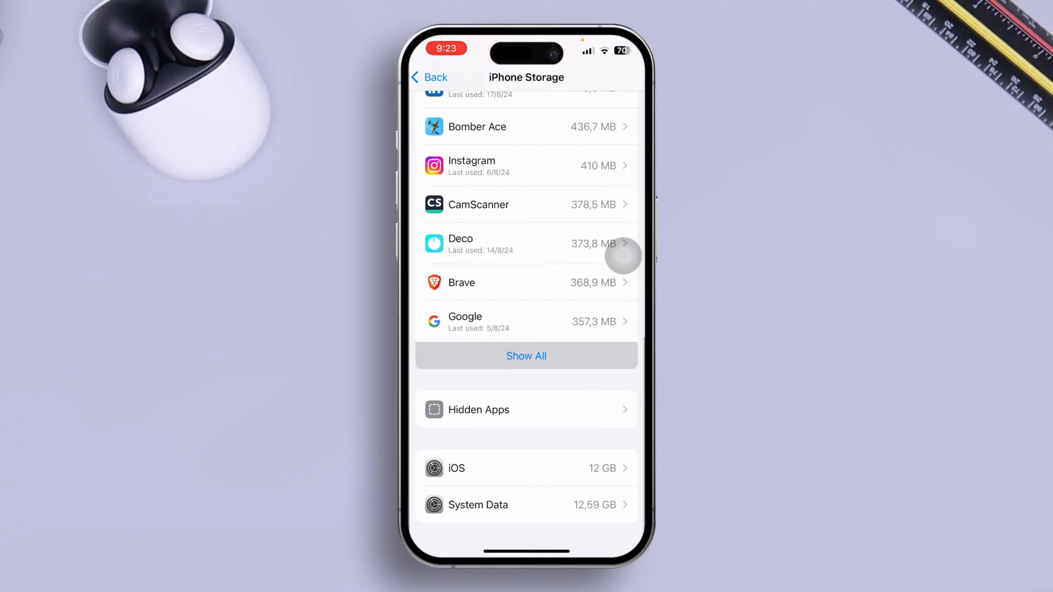
pyautogui.click(527, 355)
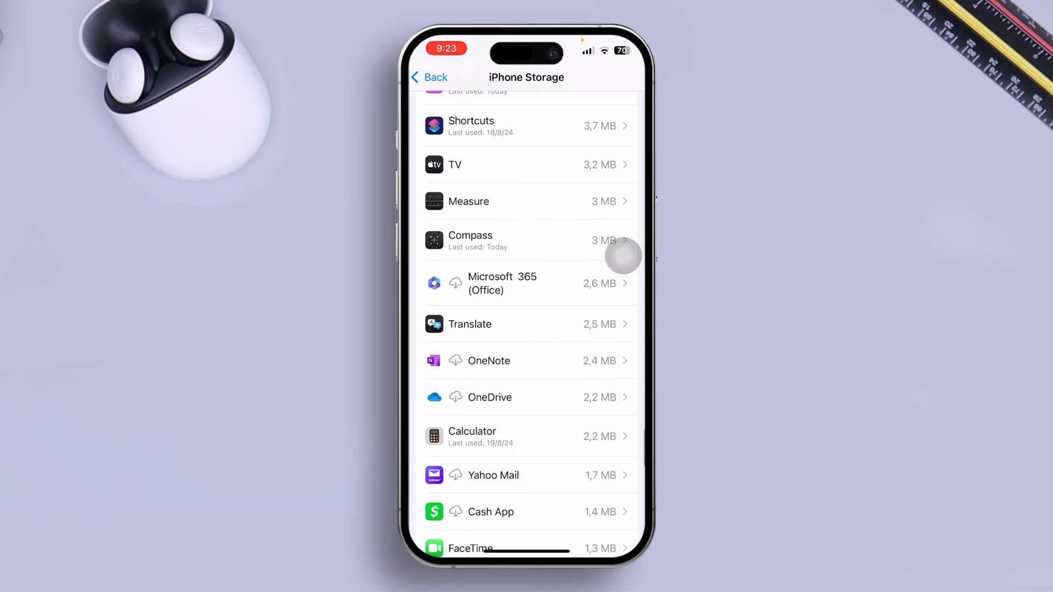
pyautogui.scroll(-3)
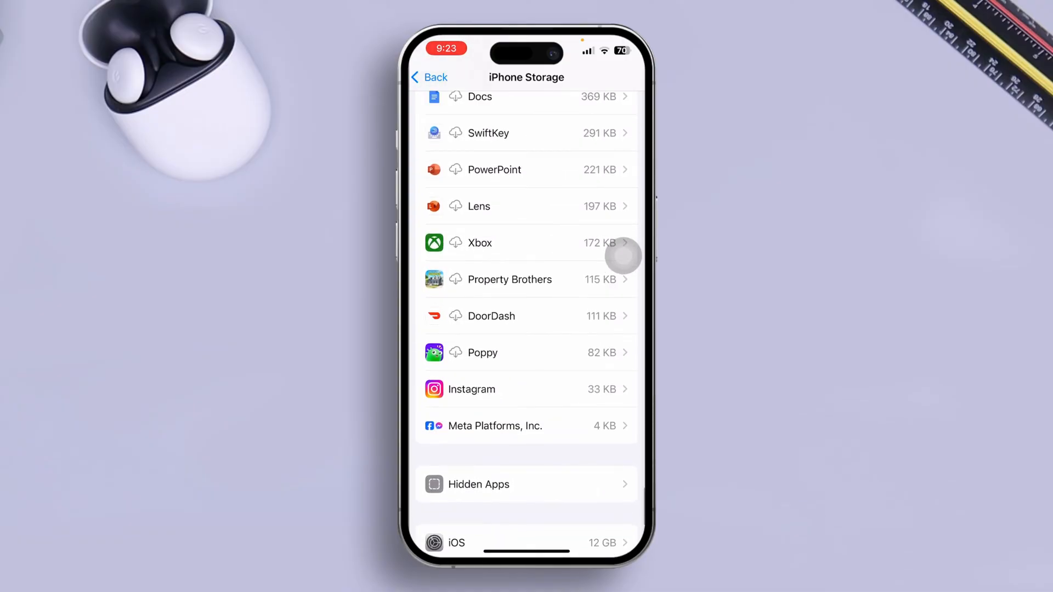
pyautogui.scroll(-3)
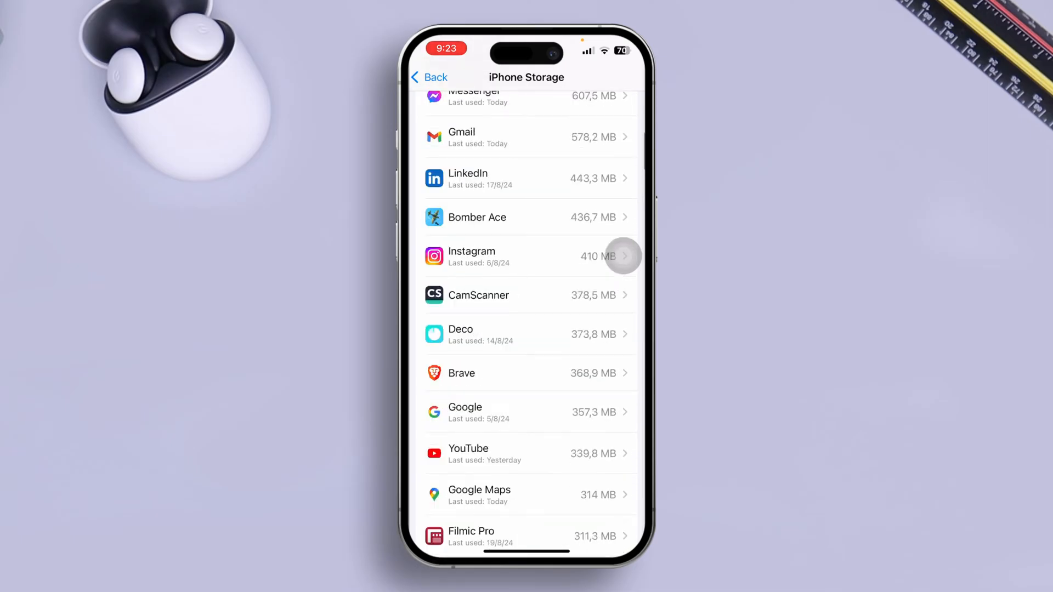
pyautogui.write('Wea')
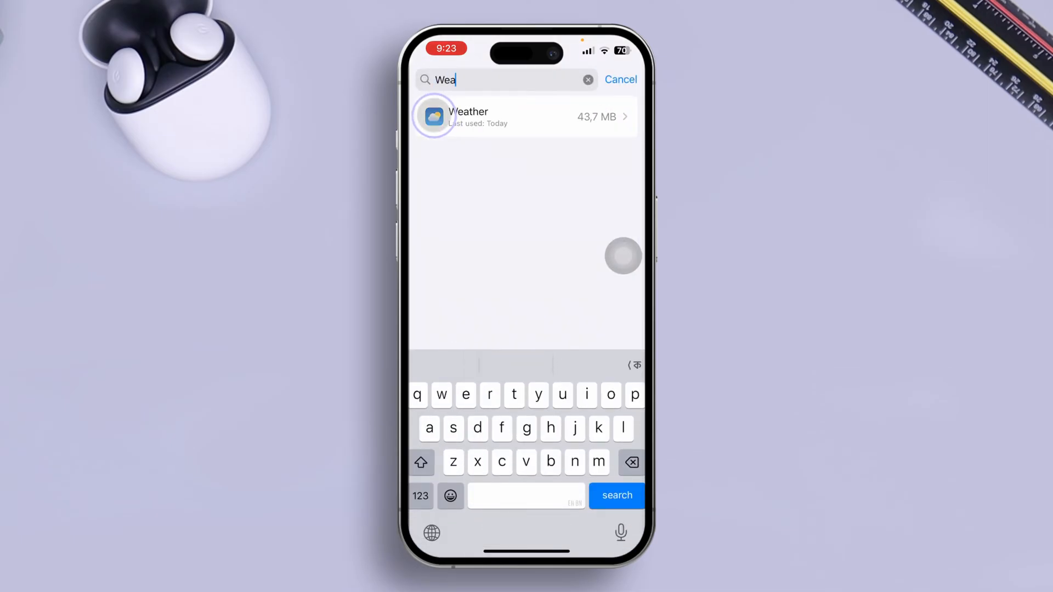
# - Offload Weather keeping its documents and data, then reinstall it
pyautogui.click(526, 247)
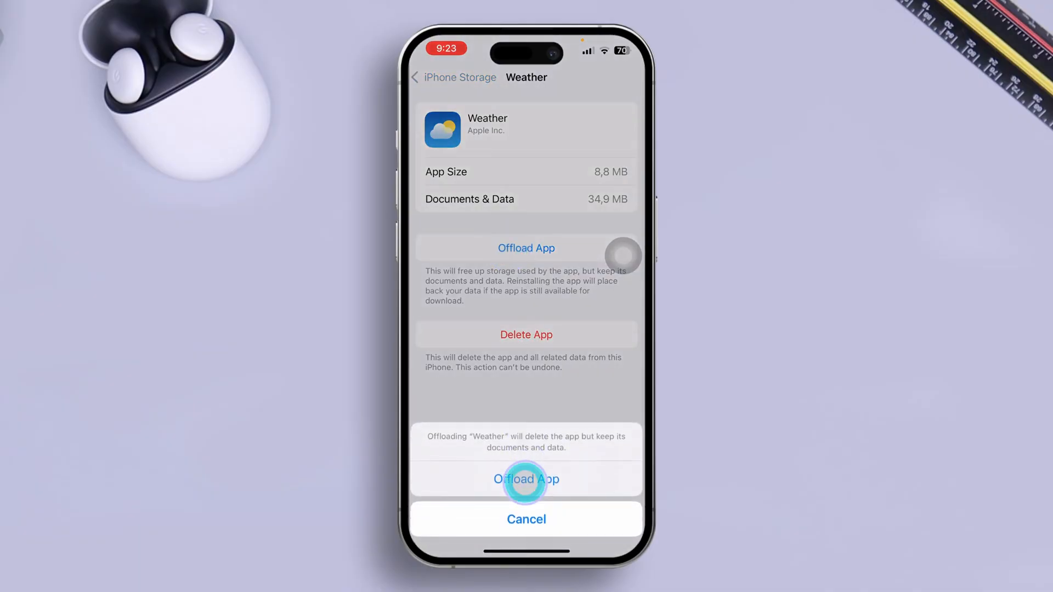
pyautogui.click(525, 479)
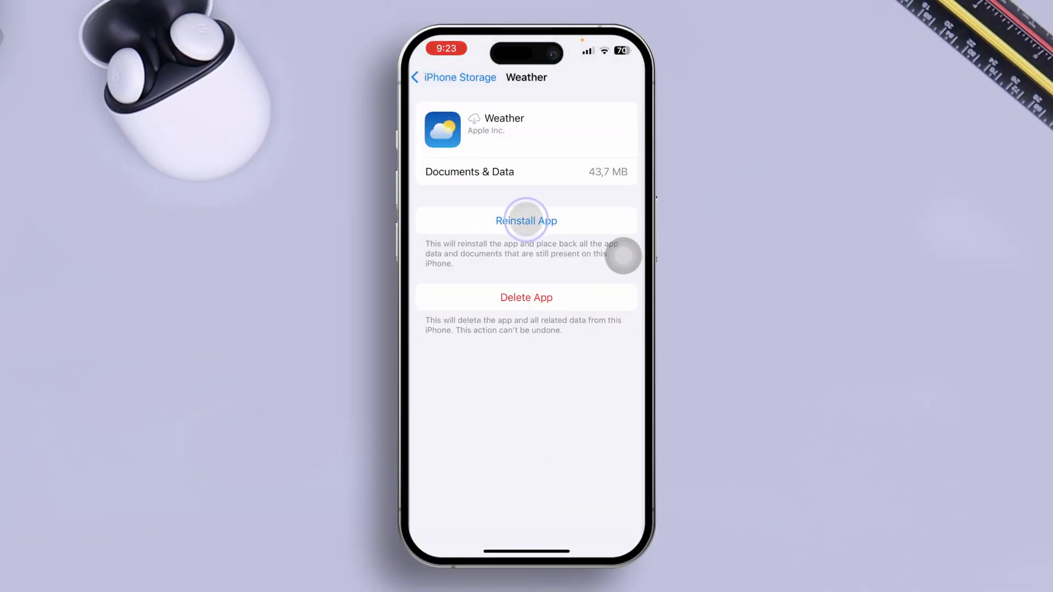
pyautogui.click(526, 220)
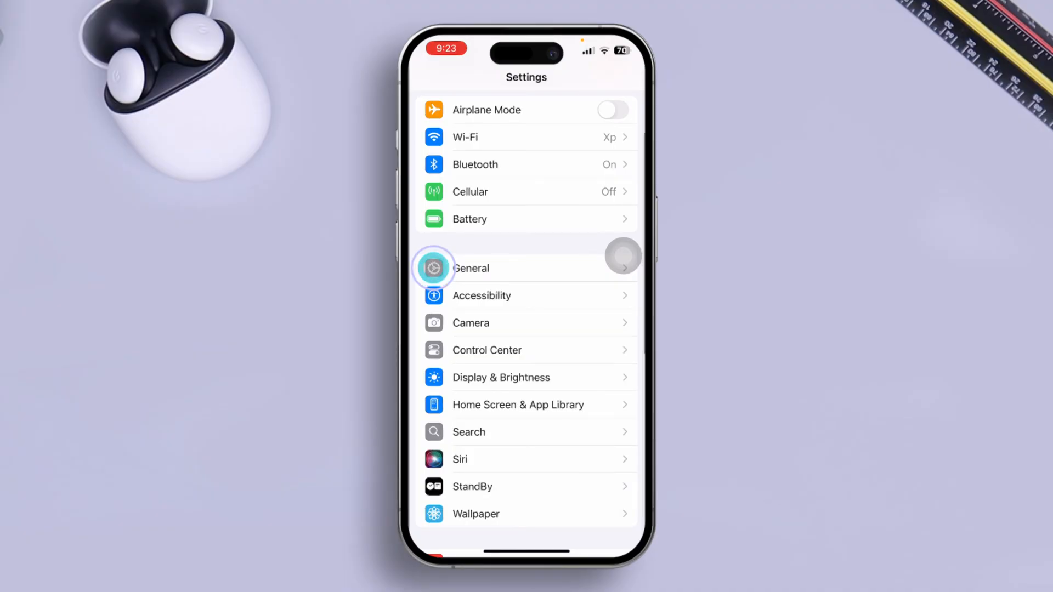
# - Set Background App Refresh to Wi-Fi & Cellular Data
pyautogui.click(470, 268)
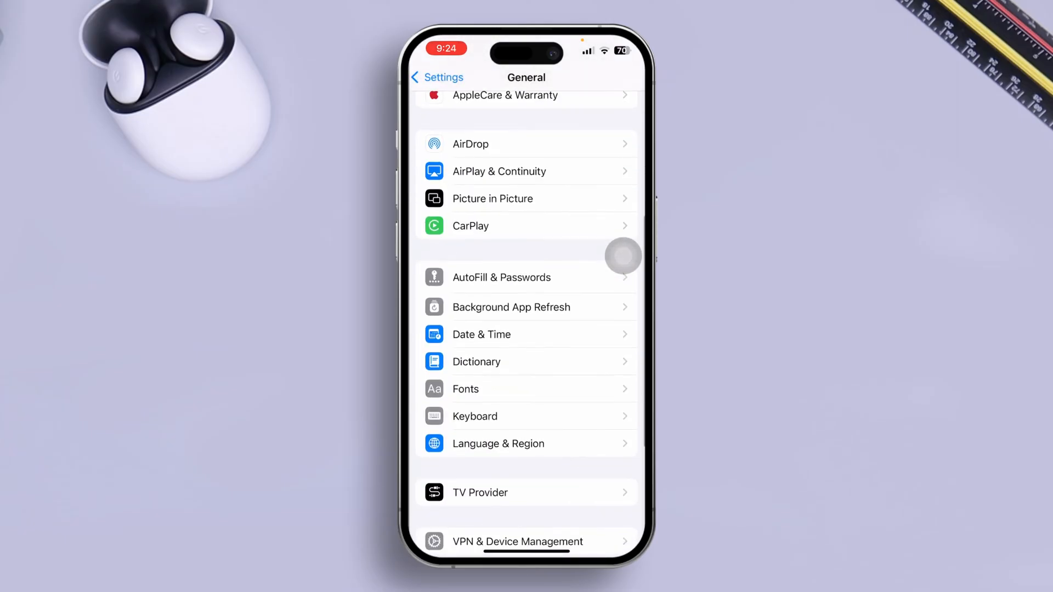
pyautogui.click(509, 307)
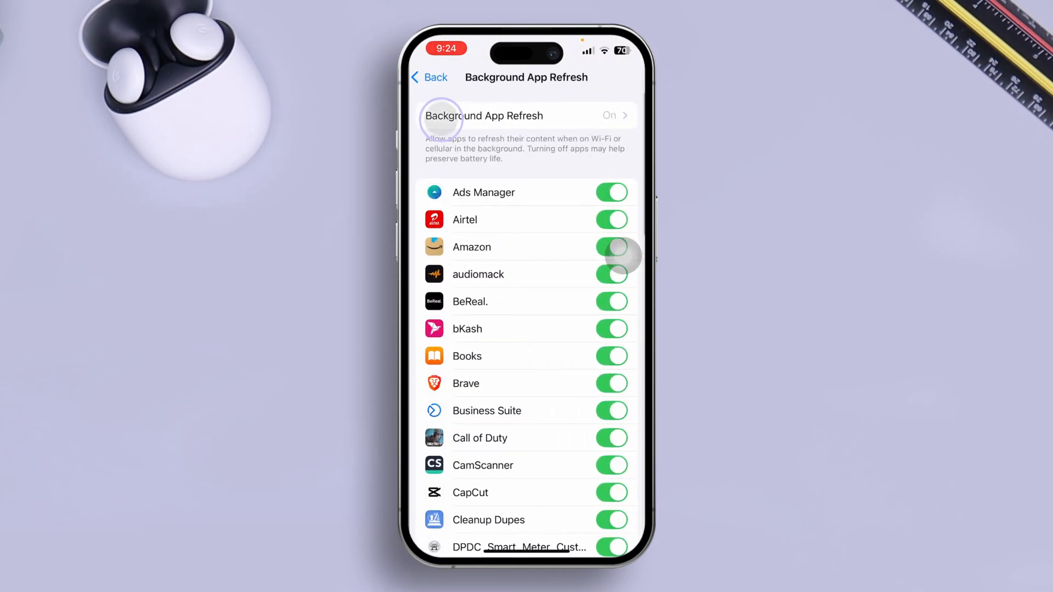
pyautogui.click(525, 115)
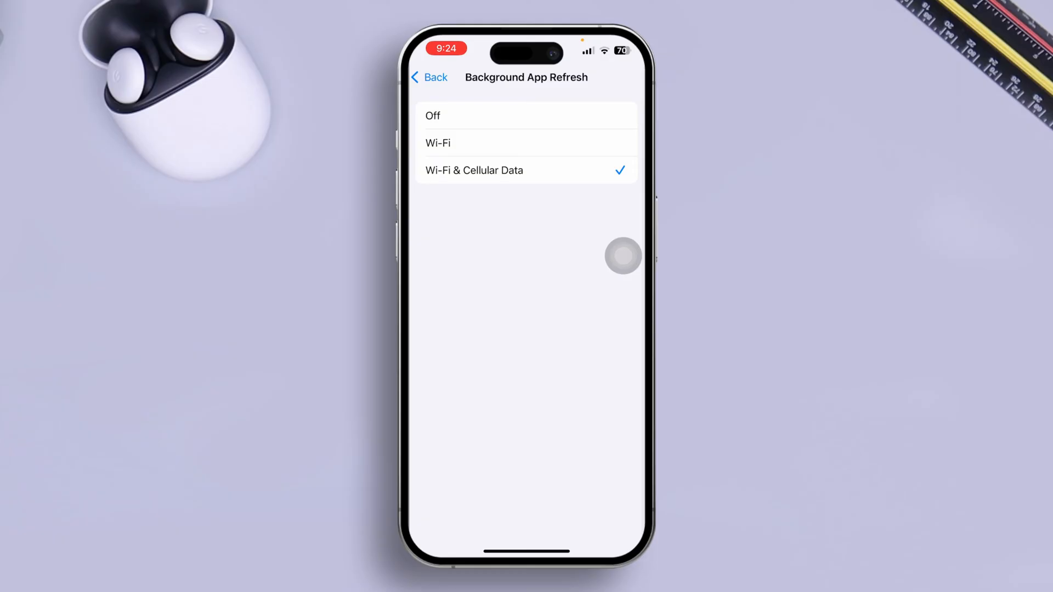
pyautogui.click(429, 77)
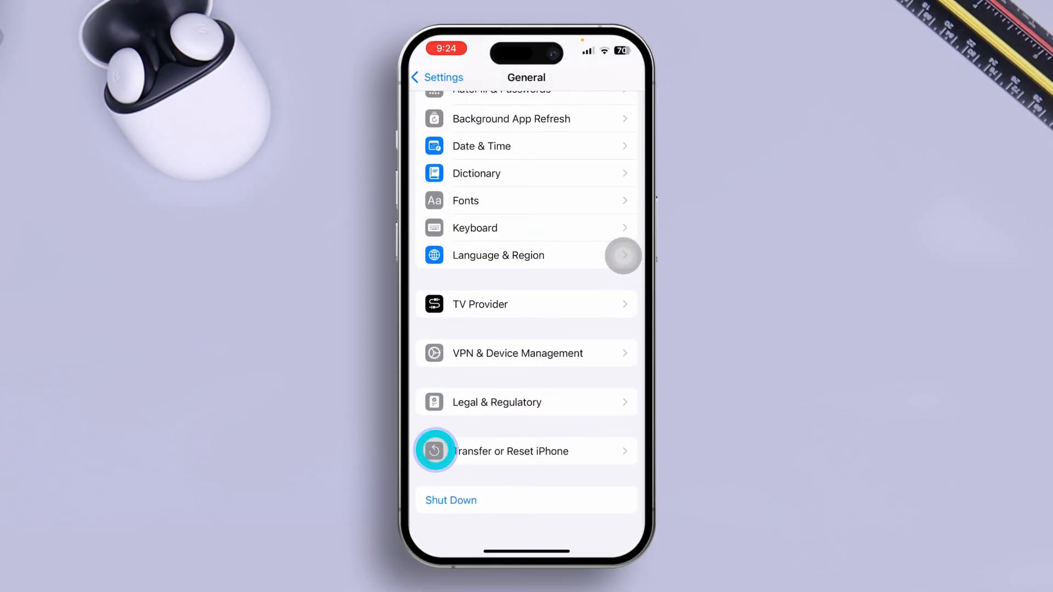
# - Bring up the reset options under Transfer or Reset iPhone for Reset Location & Privacy
pyautogui.click(510, 451)
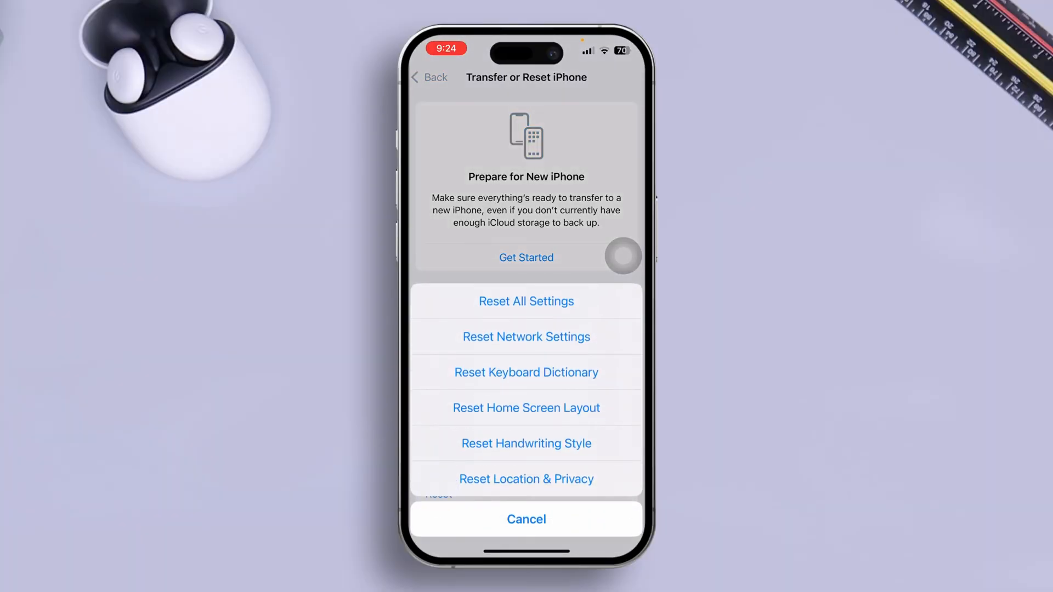
pyautogui.click(525, 479)
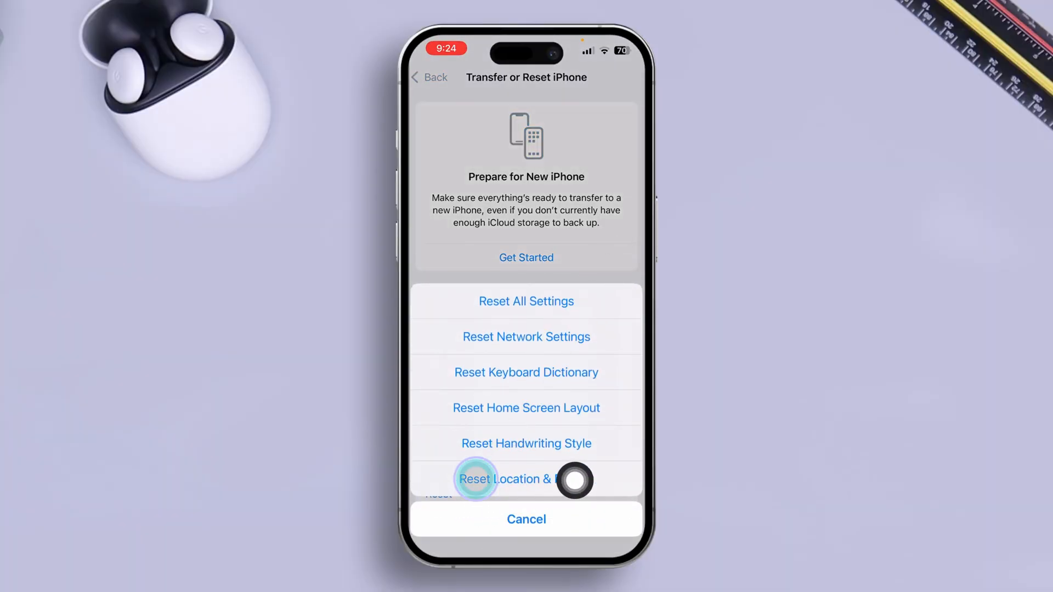